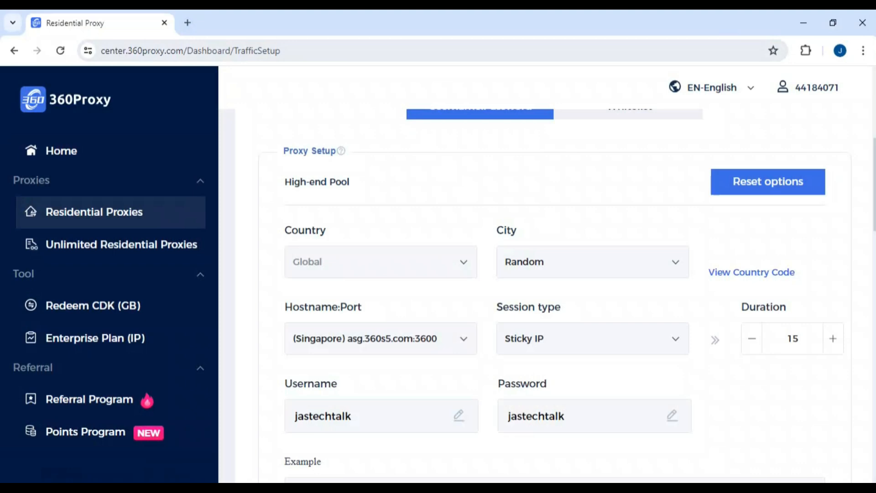
Step: Choose United States in the Proxy Setup Country dropdown to update the connection string
scroll("down", 3)
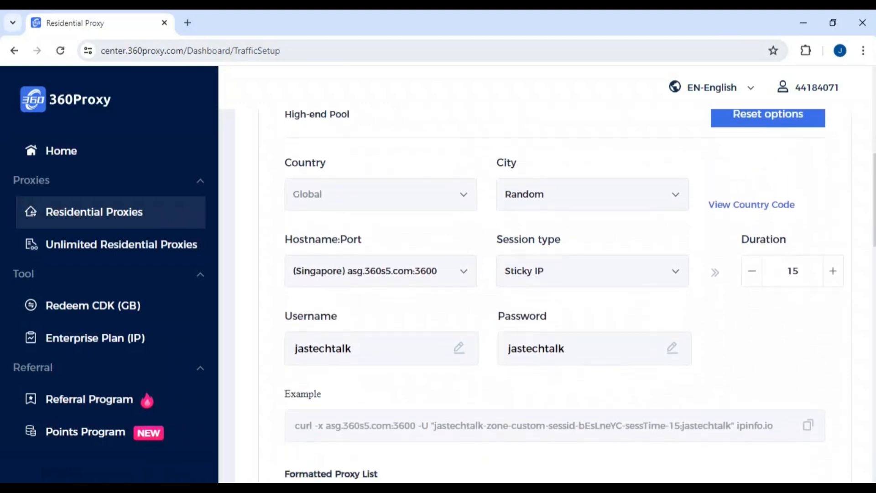
scroll("up", 3)
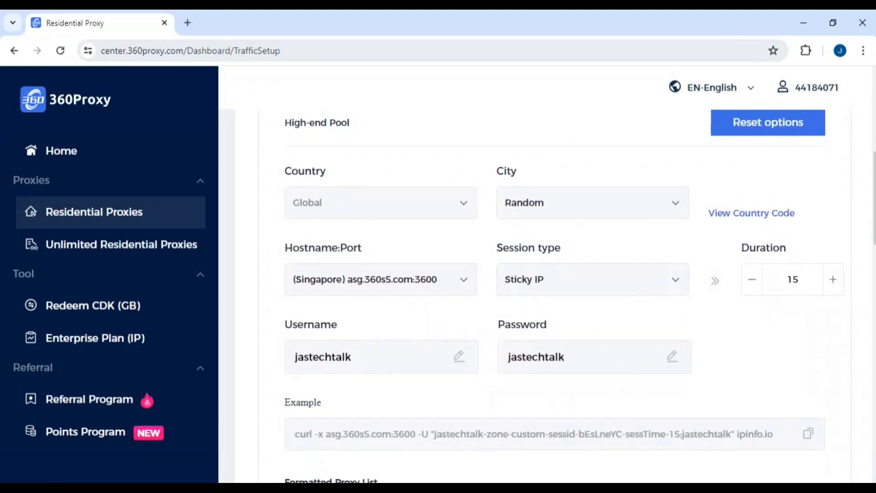
left_click(380, 202)
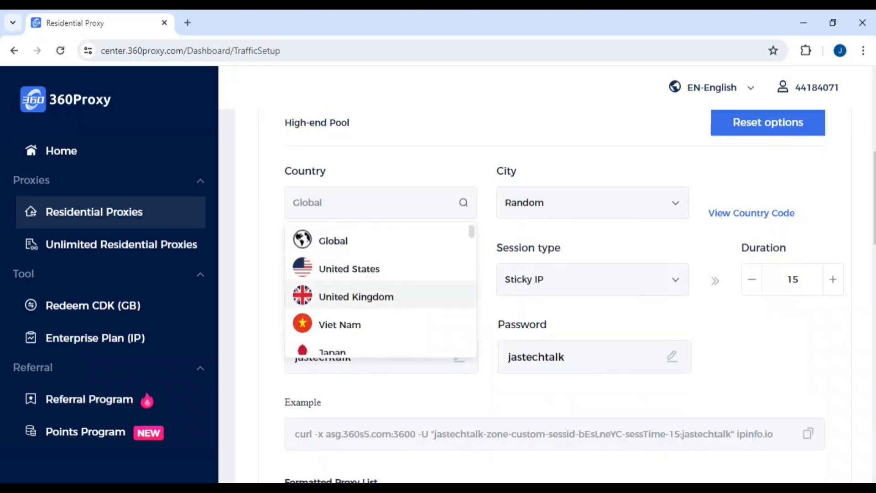
left_click(348, 269)
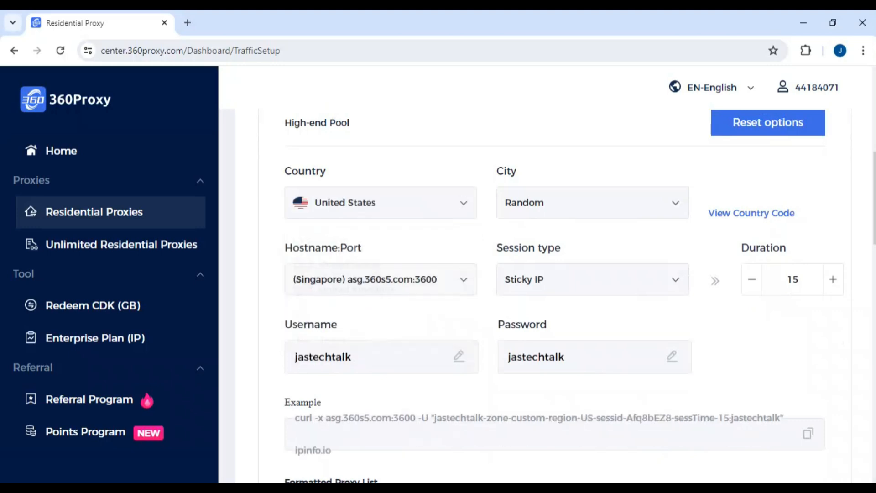
mouse_move(380, 278)
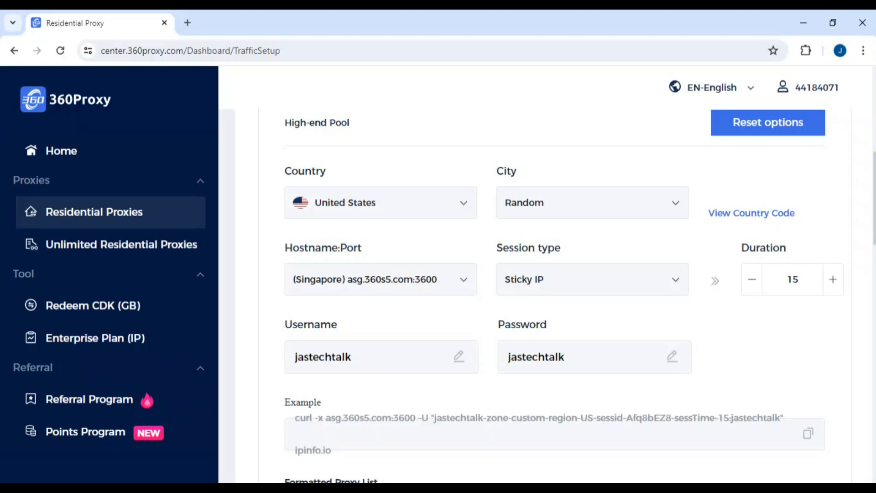
scroll("down", 3)
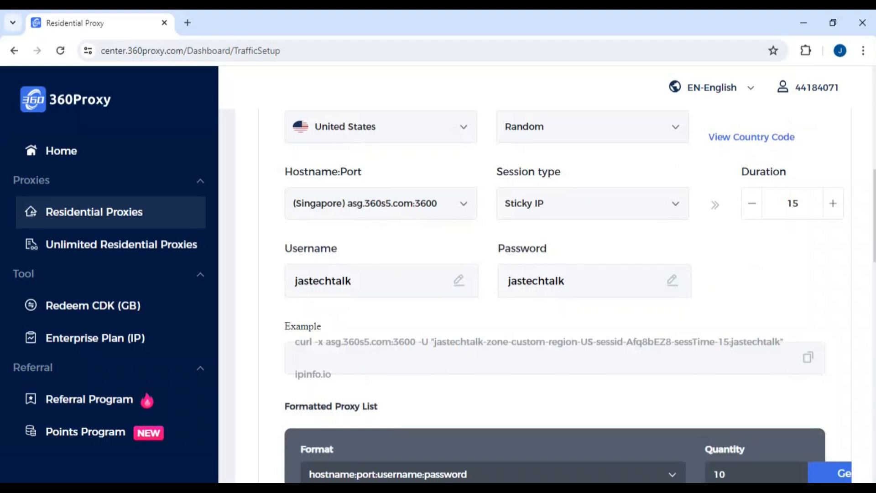
Step: Use host aus.360s5.com:3600 with a 120-minute sticky session and quantity 1
left_click(380, 203)
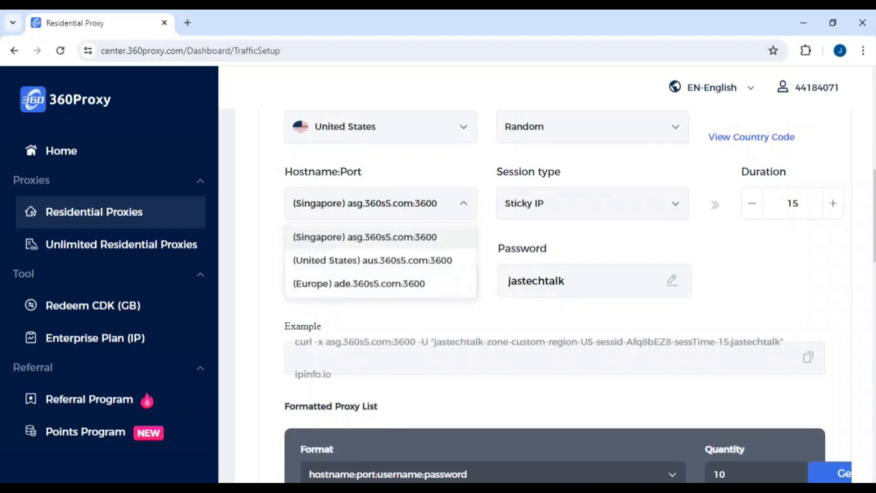
left_click(371, 260)
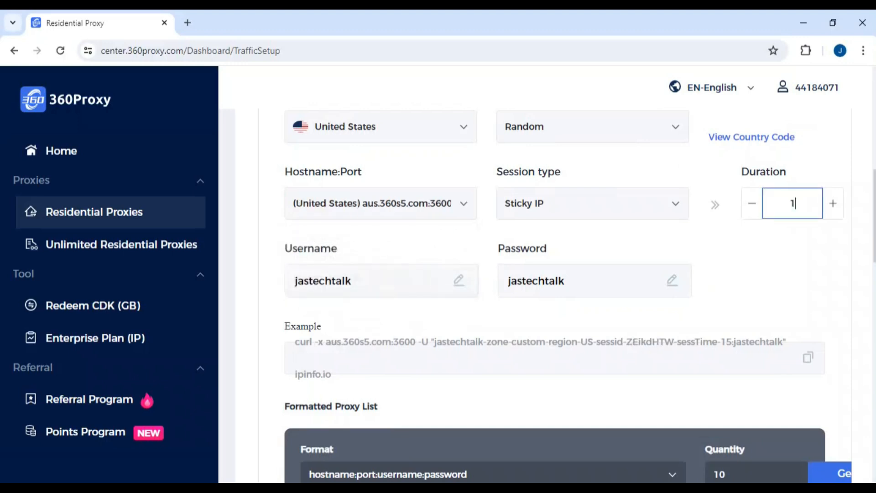
type("120")
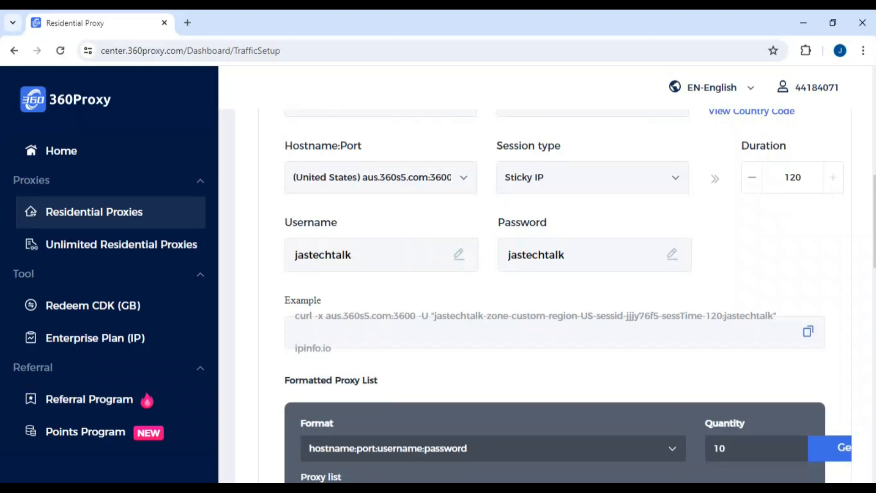
scroll("down", 3)
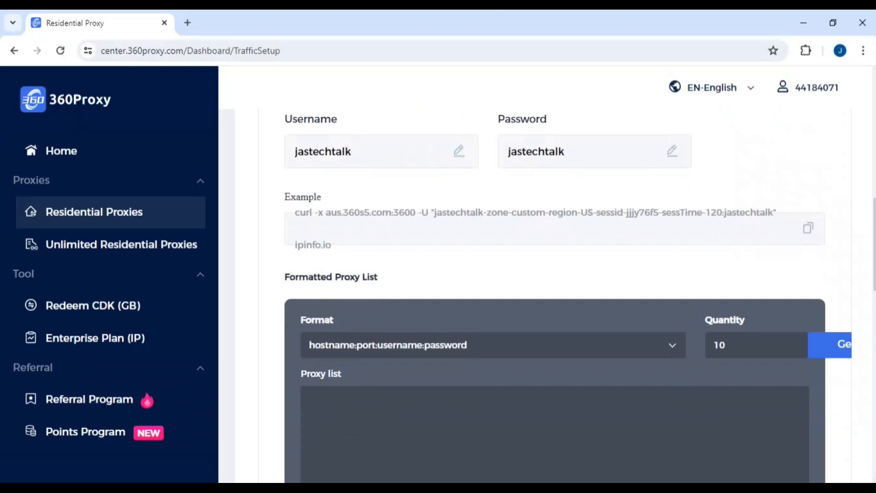
scroll("down", 3)
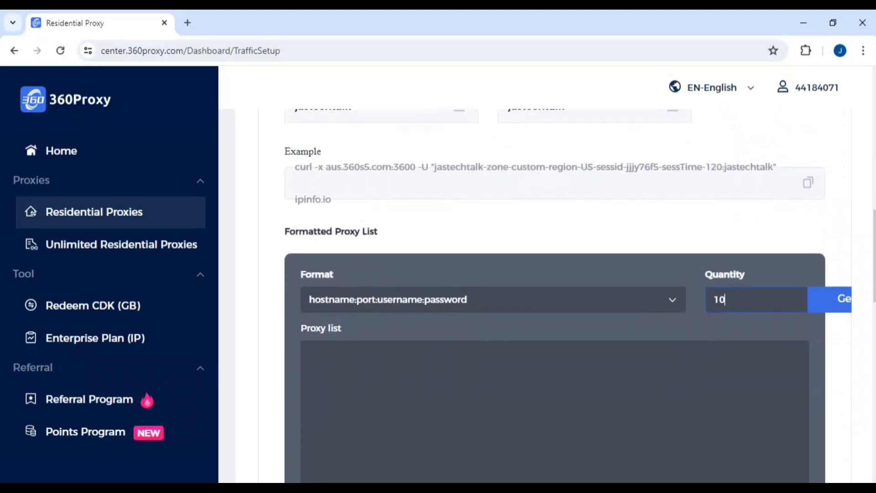
type("01")
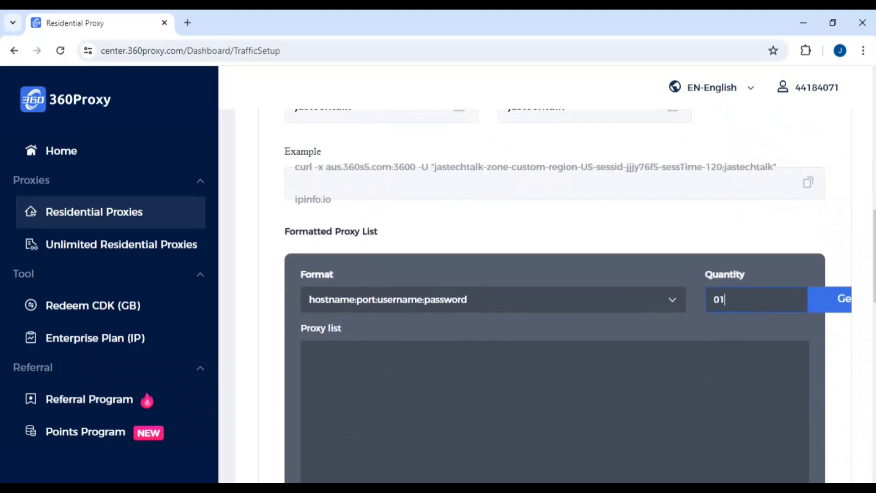
key("Backspace")
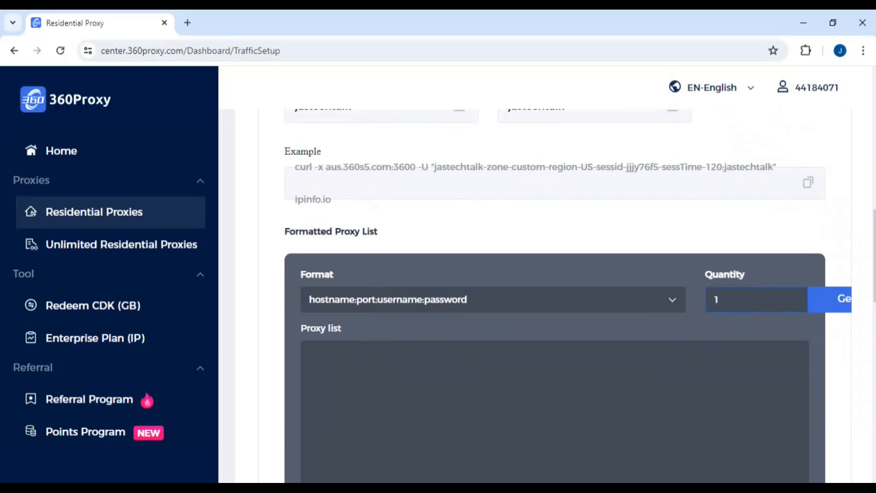
left_click(843, 299)
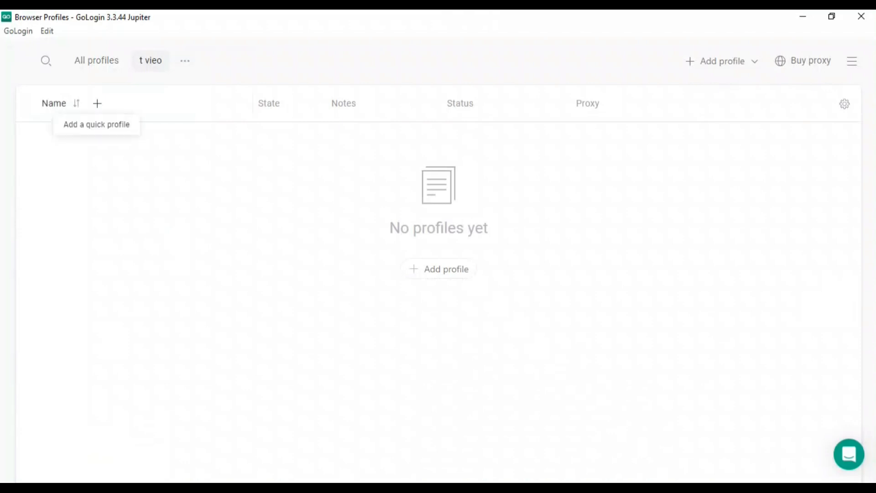
left_click(97, 104)
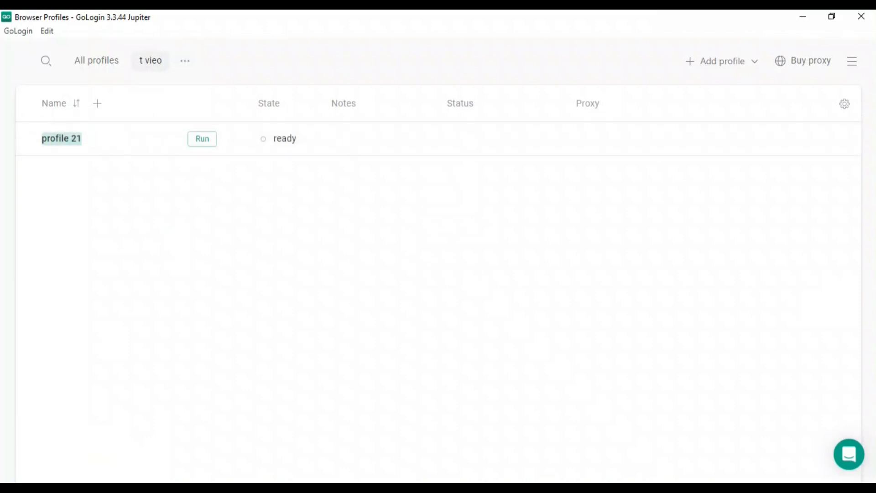
left_click(232, 139)
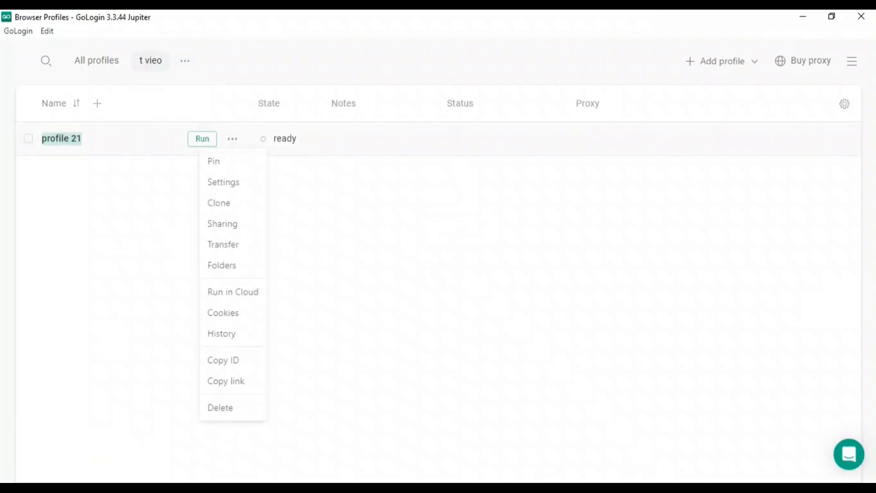
left_click(223, 182)
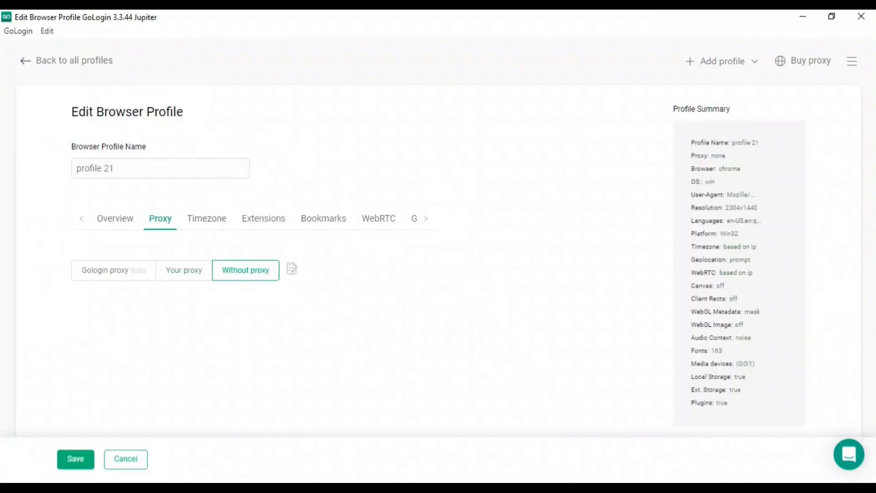
left_click(184, 270)
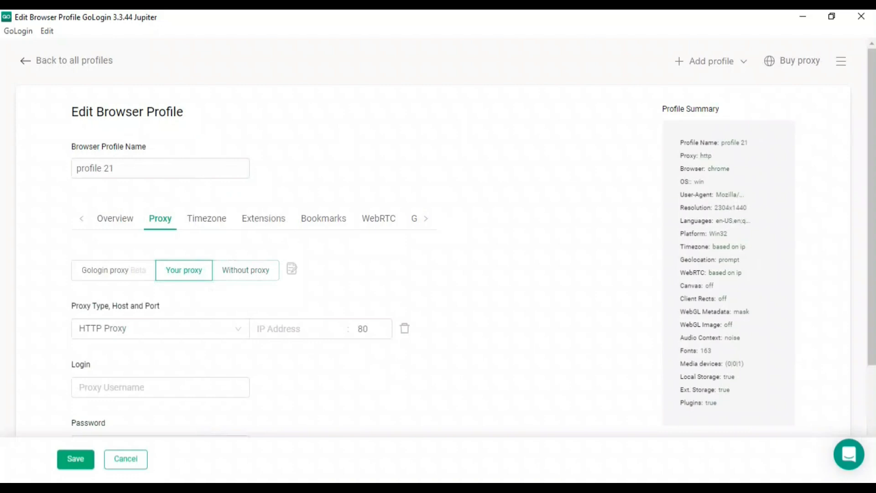
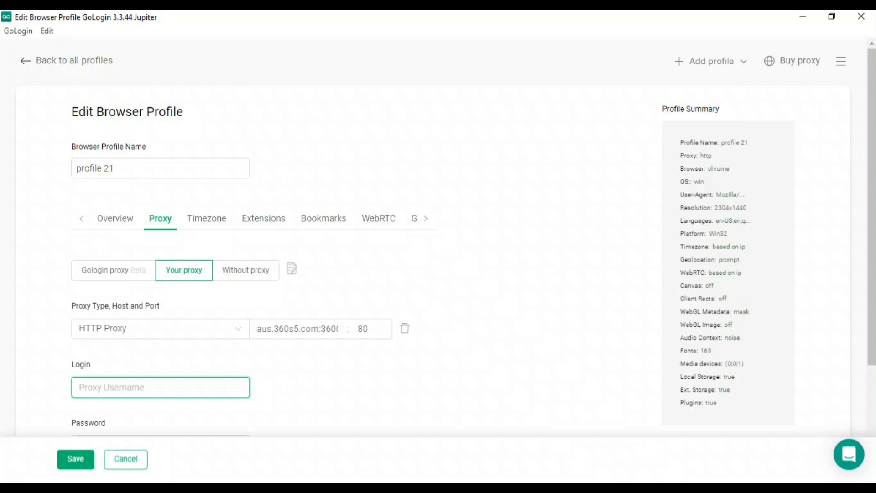
left_click(76, 459)
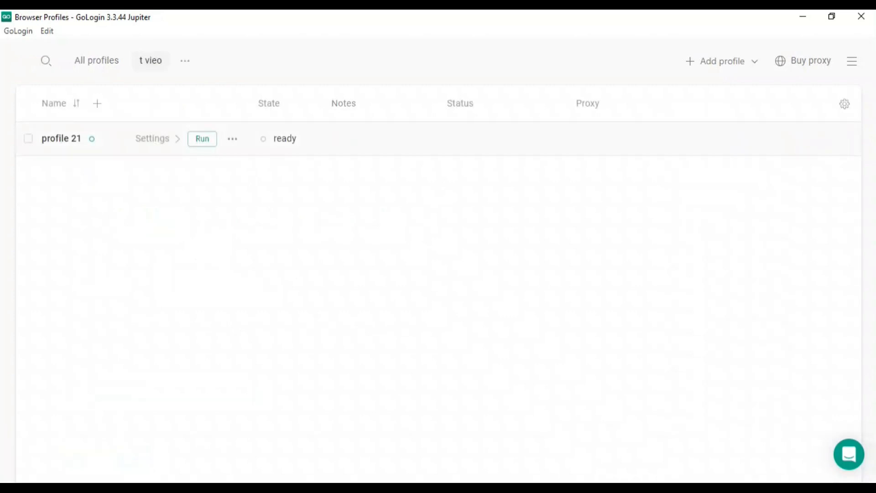
mouse_move(152, 137)
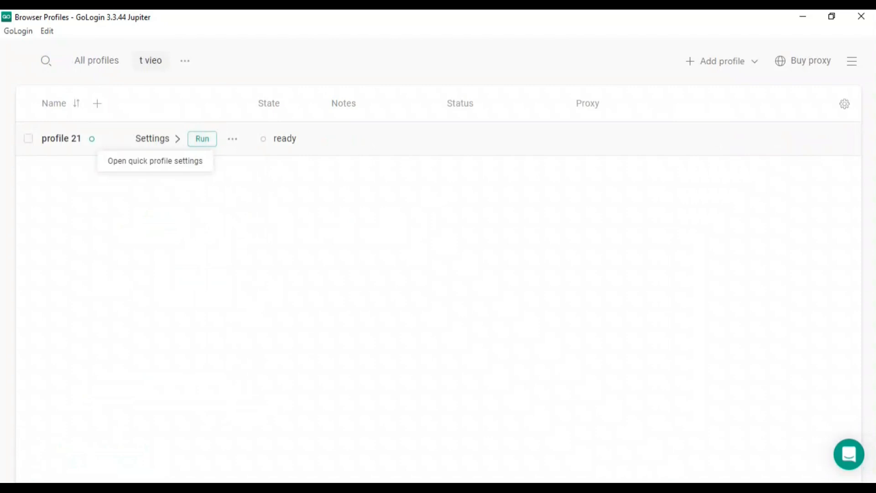
left_click(152, 138)
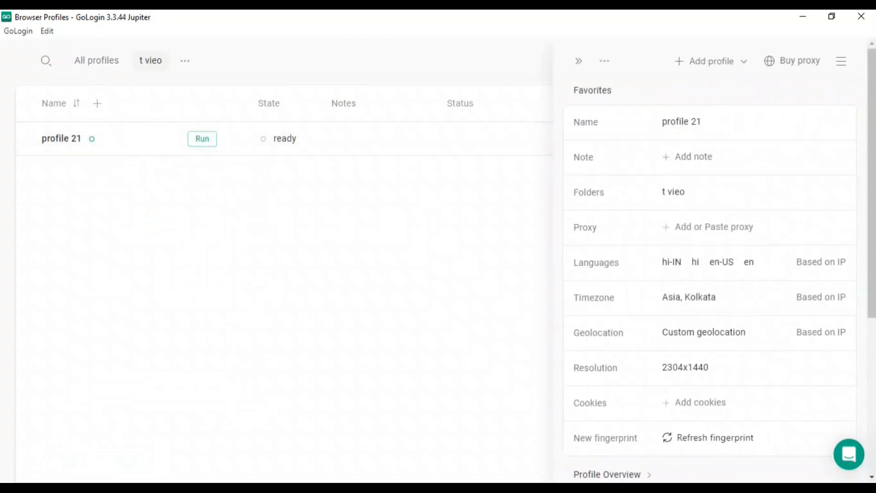
left_click(713, 226)
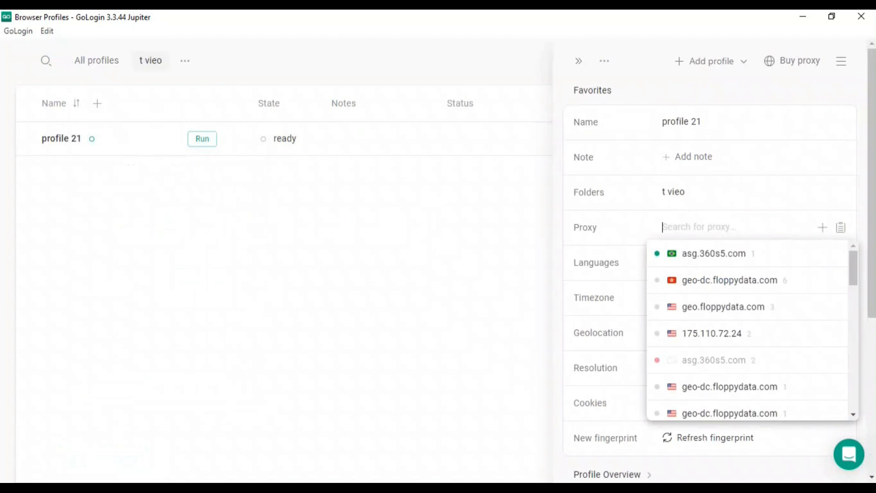
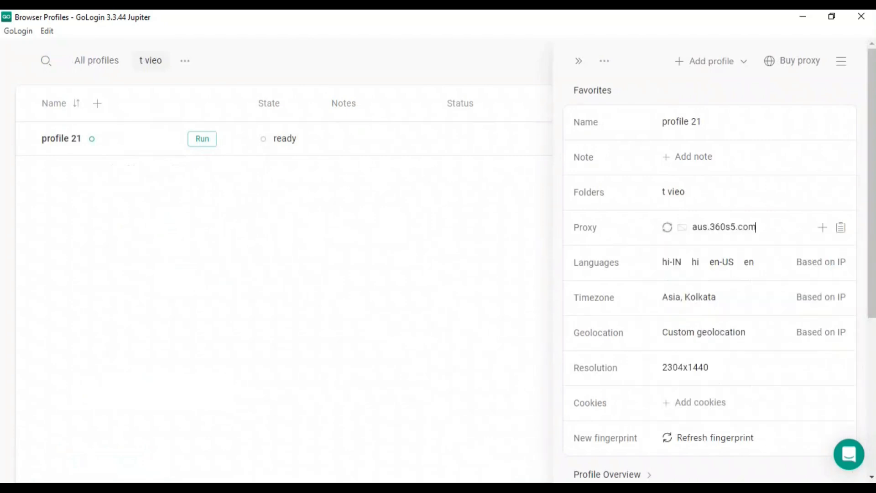
left_click(667, 227)
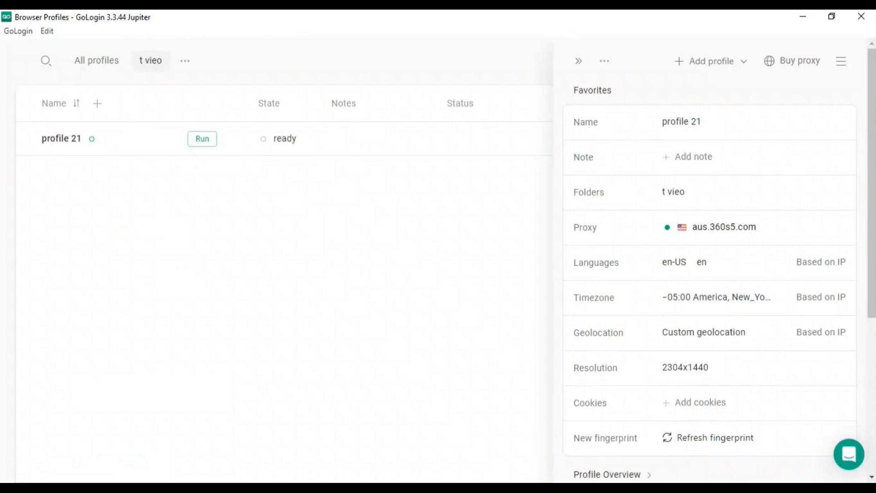
Step: Hide the details panel and run profile 21
left_click(578, 61)
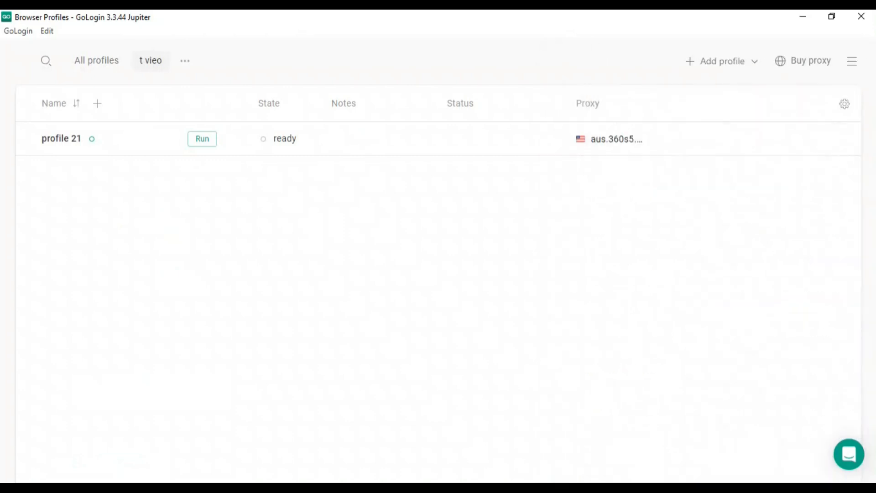
mouse_move(139, 139)
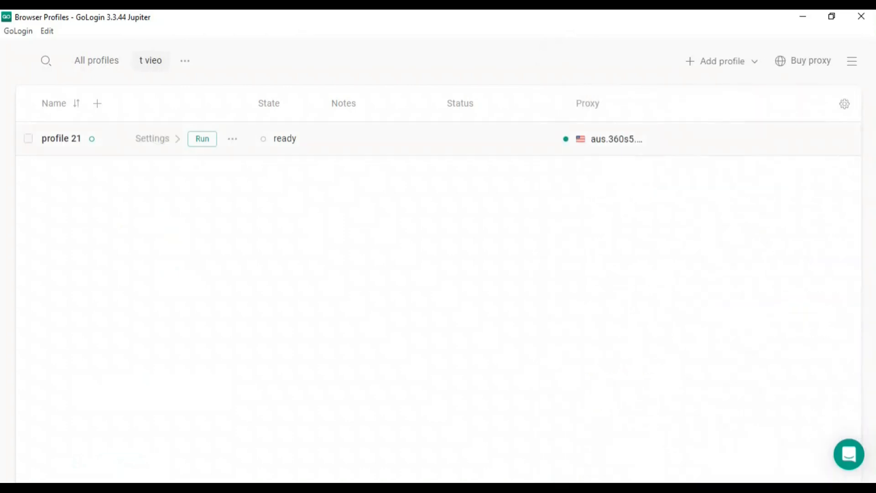
left_click(202, 139)
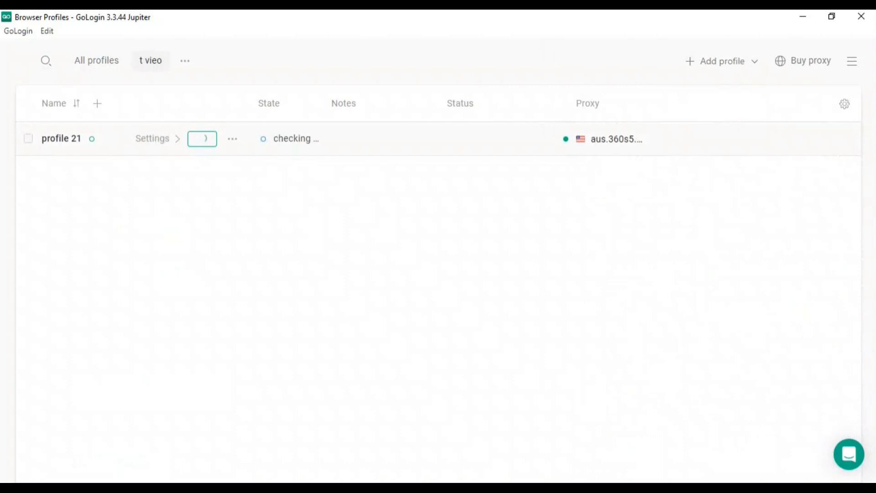
left_click(202, 138)
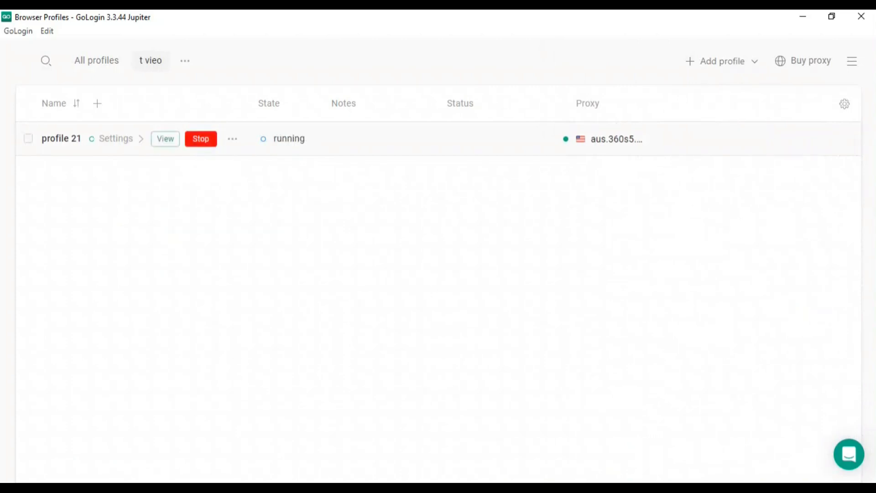
Step: Load whoer.net in the profile's browser to check for a US IP
left_click(164, 139)
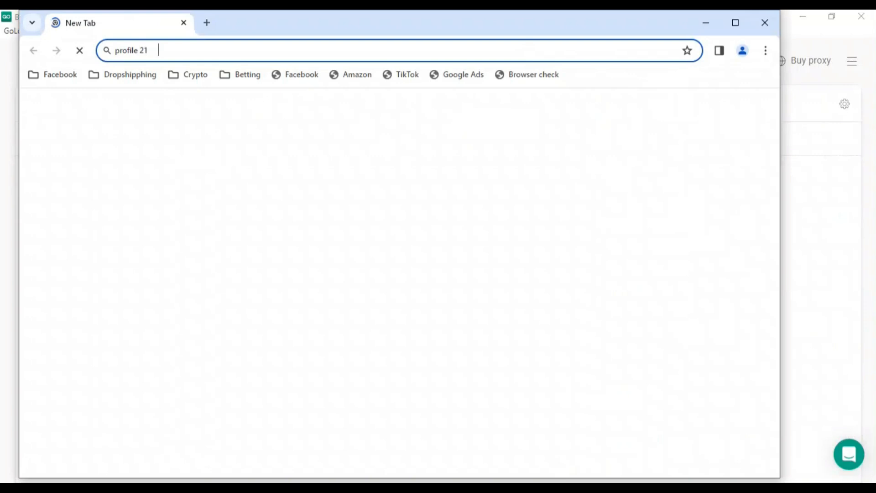
type("whoer.n")
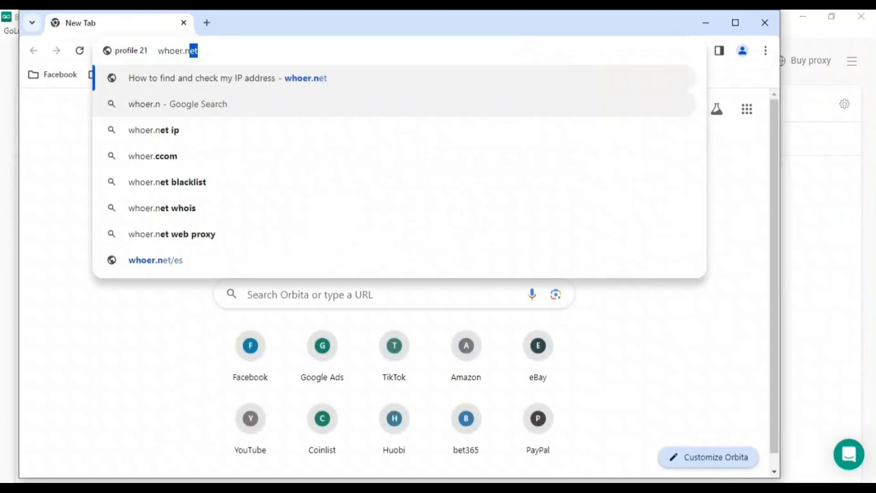
key("Return")
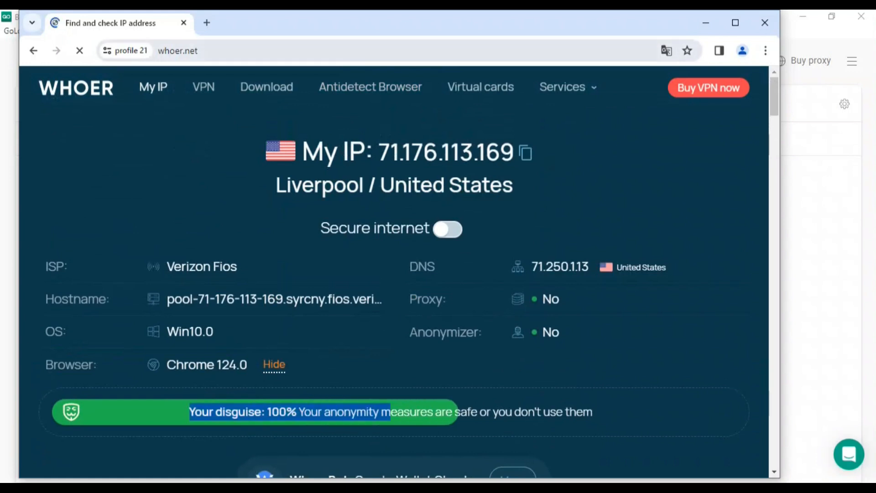
Step: Search ElevenLabs in one tab, open temp-mail.org in another, then return to ElevenLabs
type("ele")
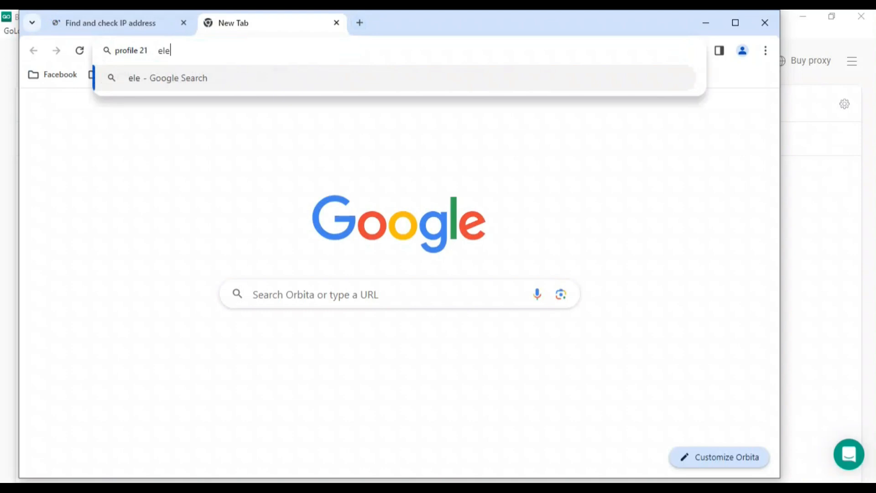
type("venlabs")
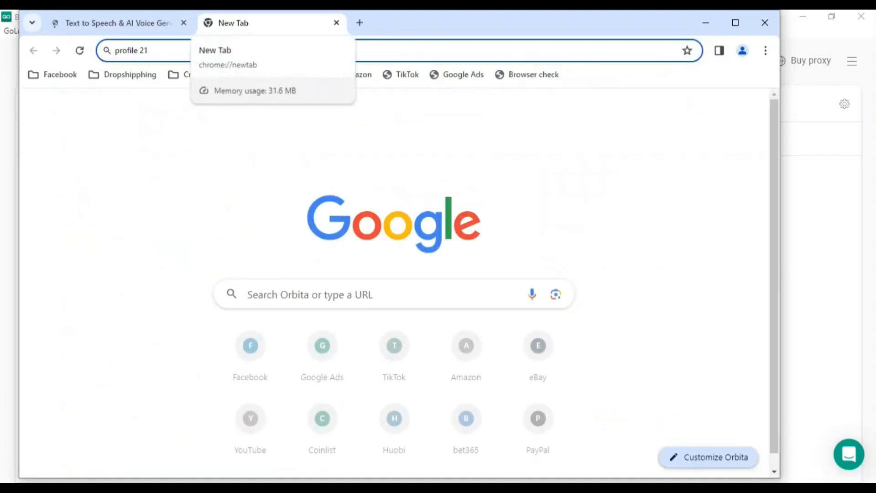
type("te")
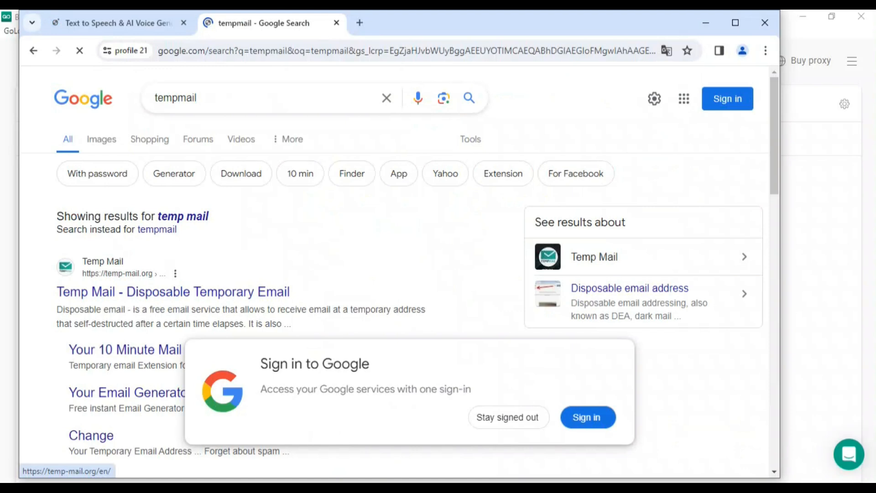
left_click(173, 291)
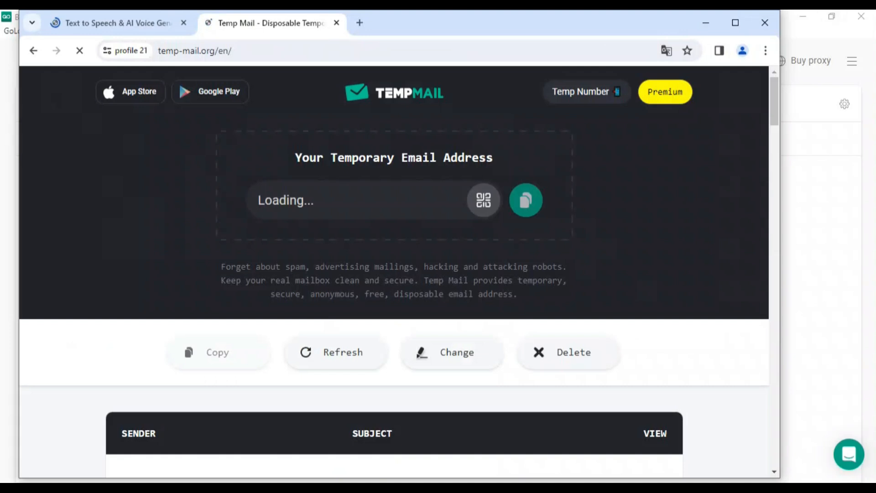
left_click(116, 23)
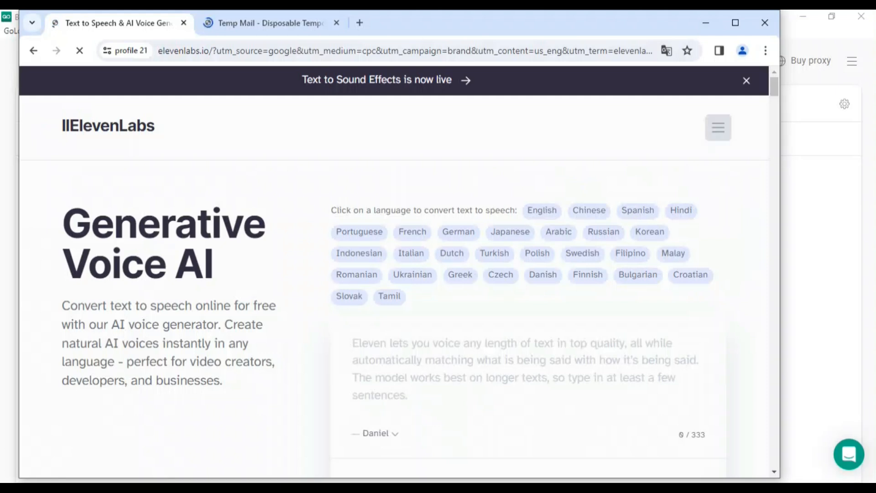
Step: Choose Sign up from the ElevenLabs header menu
left_click(502, 368)
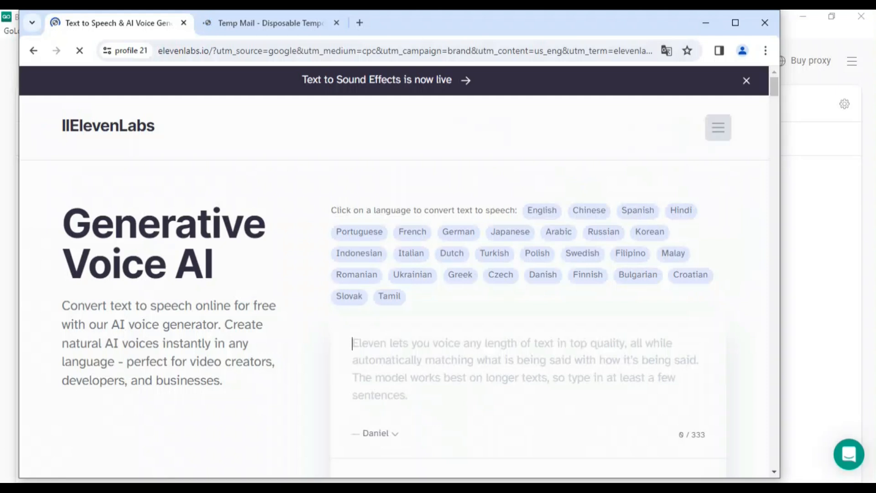
left_click(718, 127)
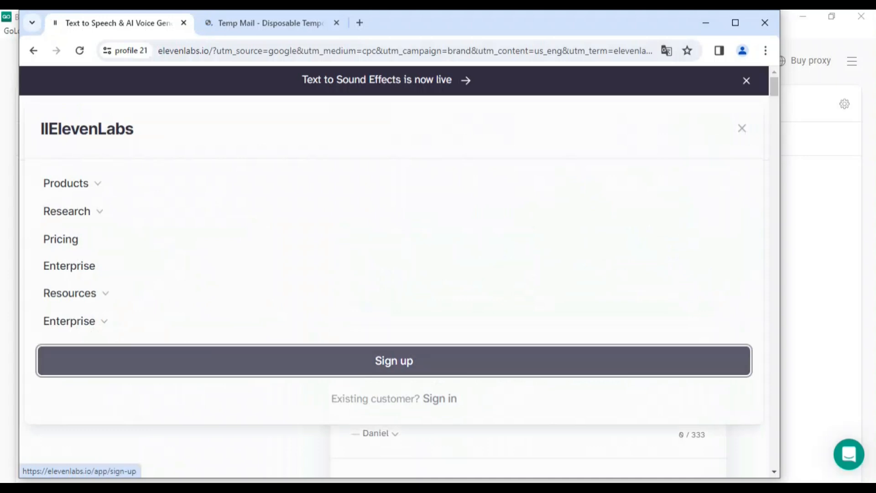
left_click(742, 127)
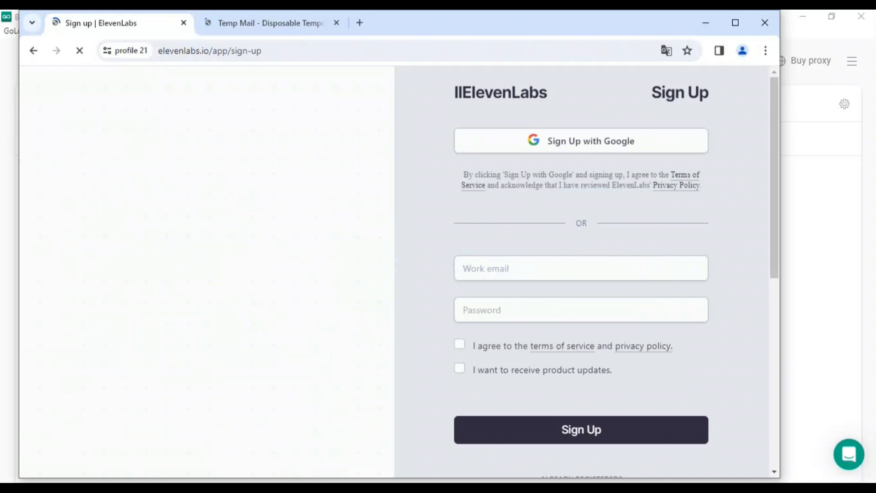
left_click(271, 23)
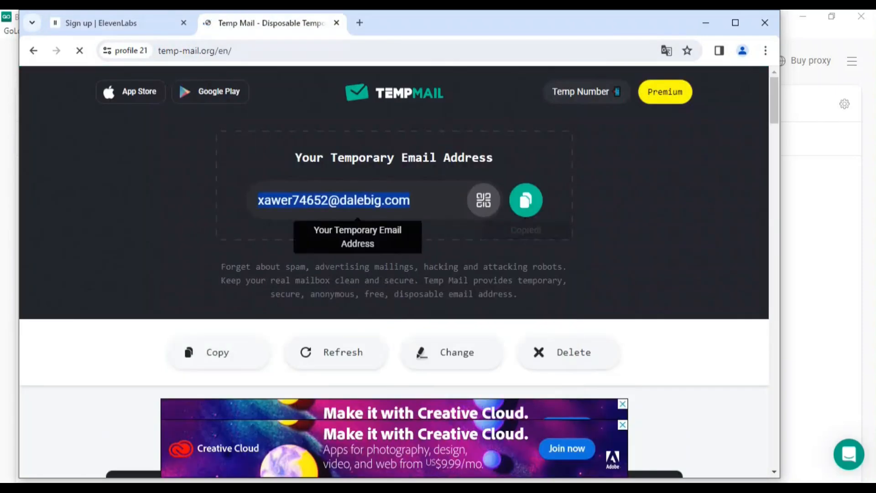
left_click(100, 23)
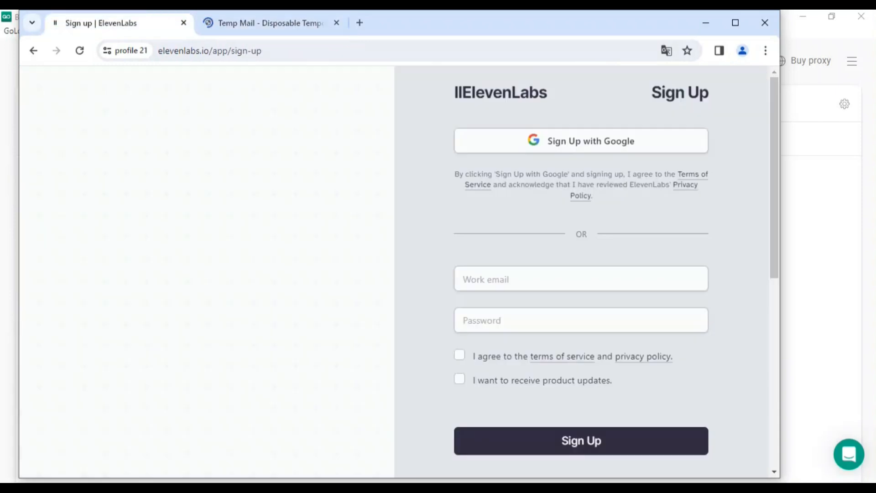
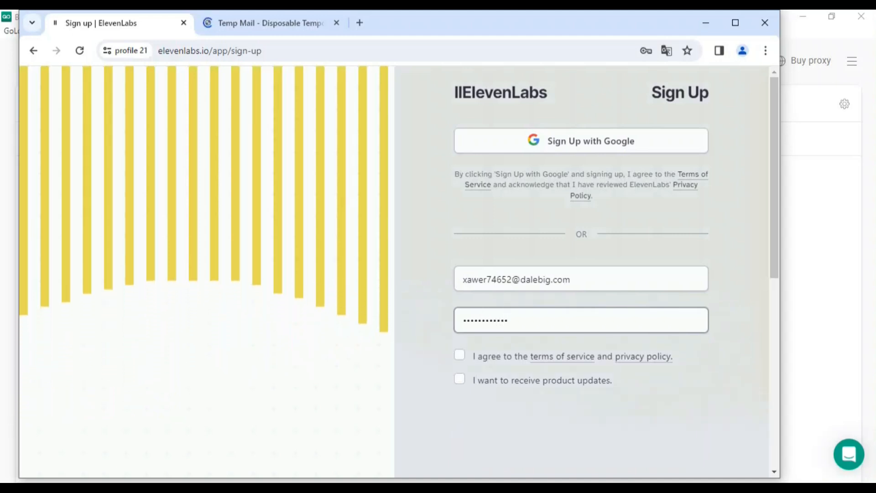
left_click(459, 355)
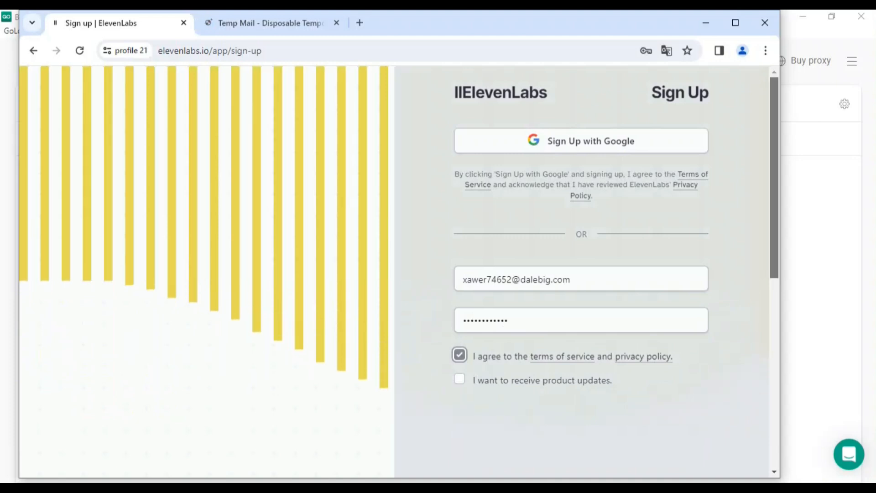
scroll("down", 3)
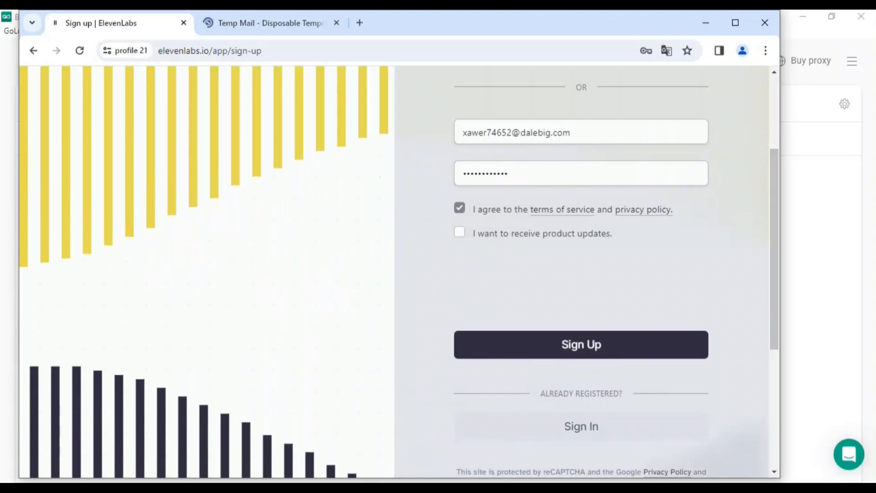
Step: Submit the form, reload it for the captcha, then refill the email and re-tick the terms
left_click(580, 344)
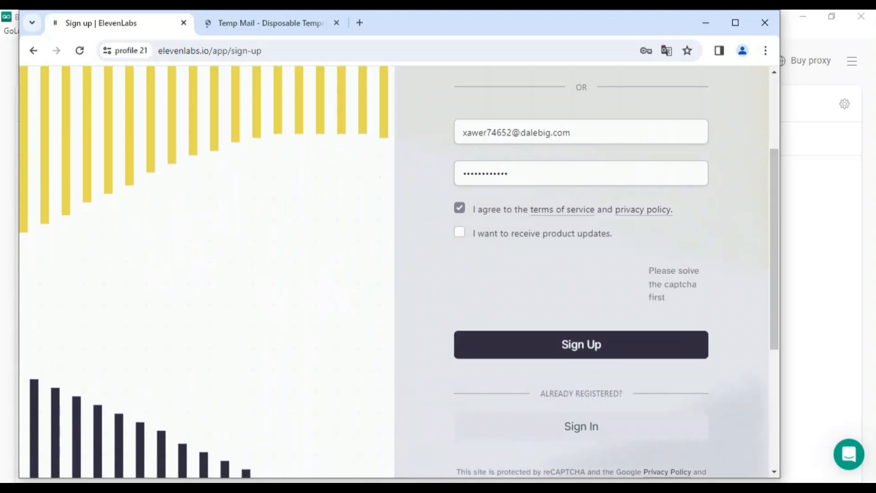
double_click(662, 271)
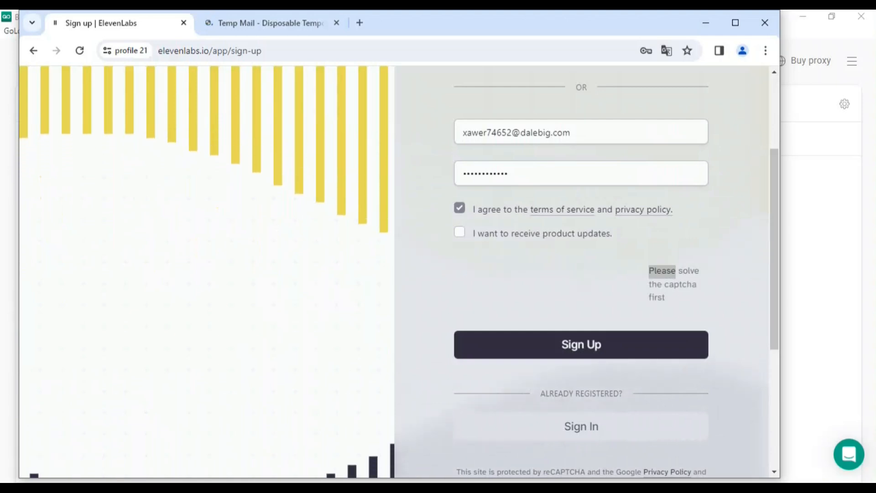
left_click(580, 344)
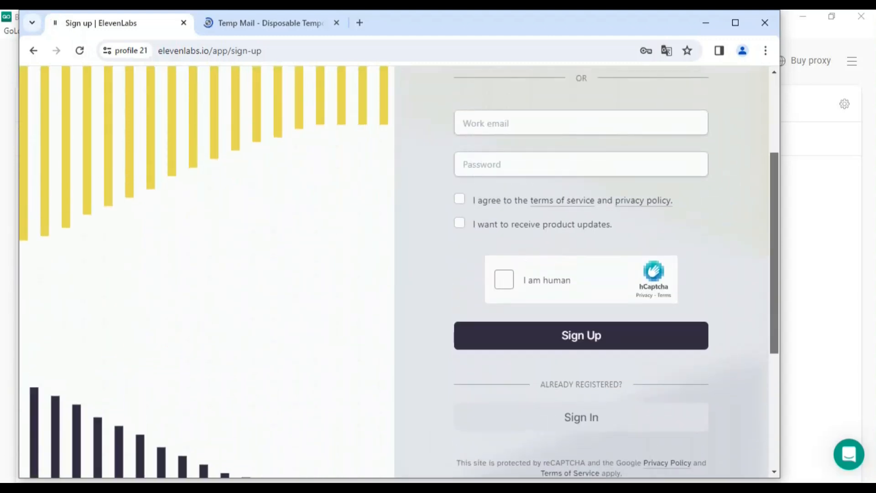
left_click(580, 131)
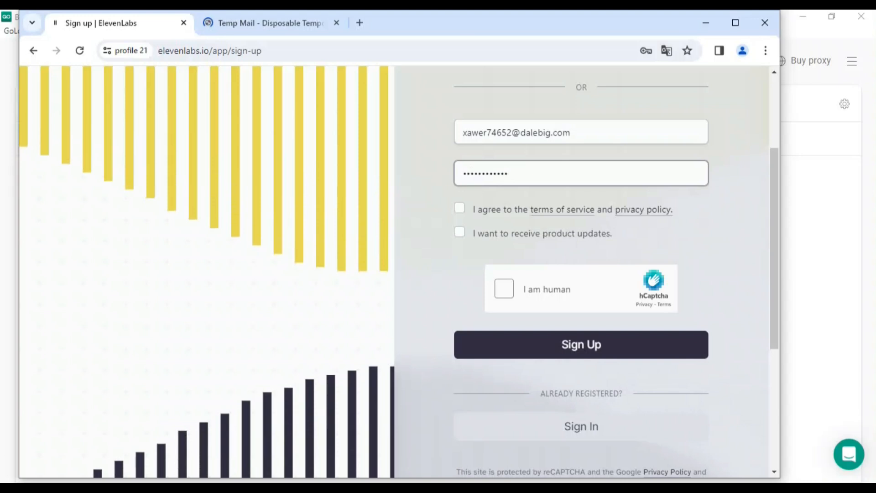
left_click(459, 208)
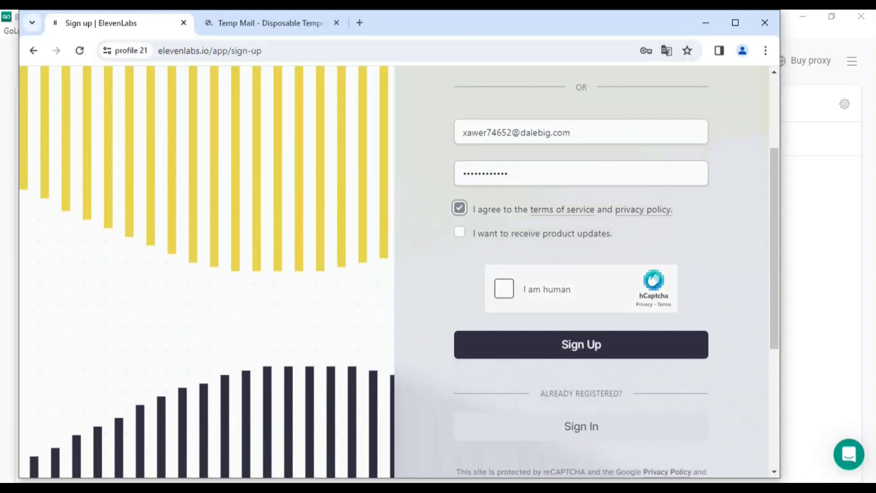
Step: Solve the hCaptcha by selecting the motorcycle image, then click Sign Up
left_click(503, 288)
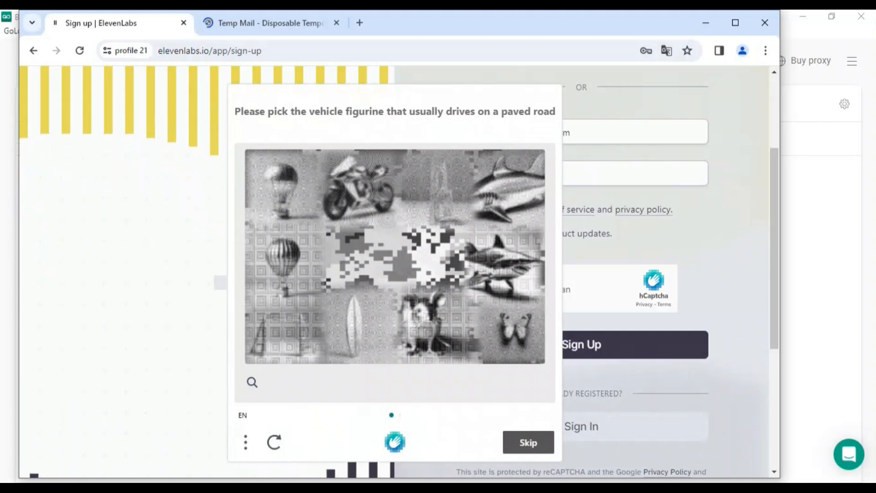
left_click(344, 192)
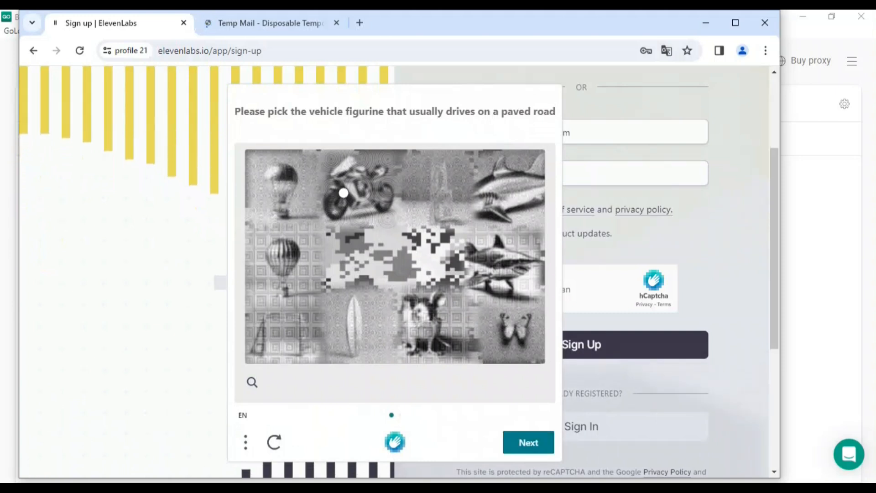
left_click(527, 442)
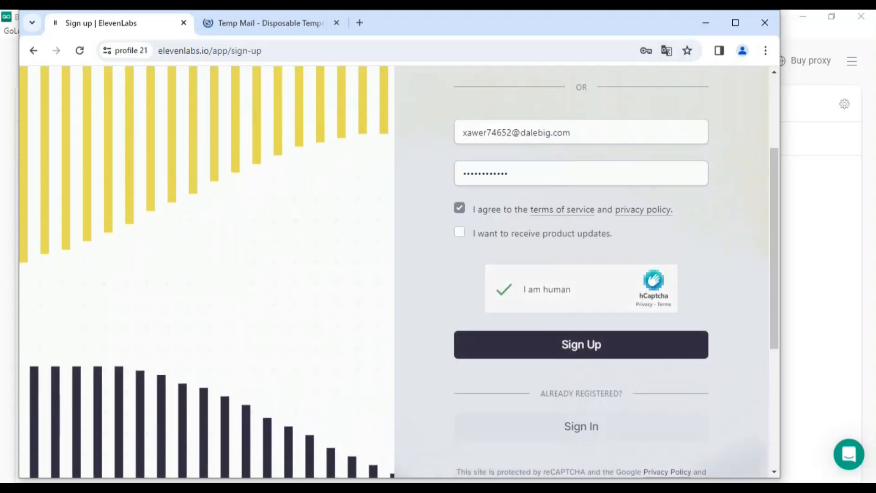
left_click(580, 344)
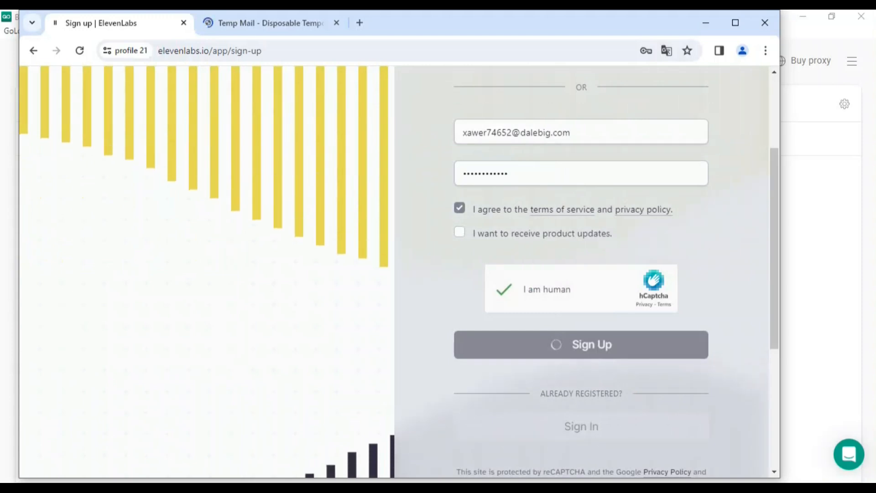
Step: Open the 'Verify your email for ElevenLabs' message in Temp Mail and follow its Verify Email link
left_click(579, 344)
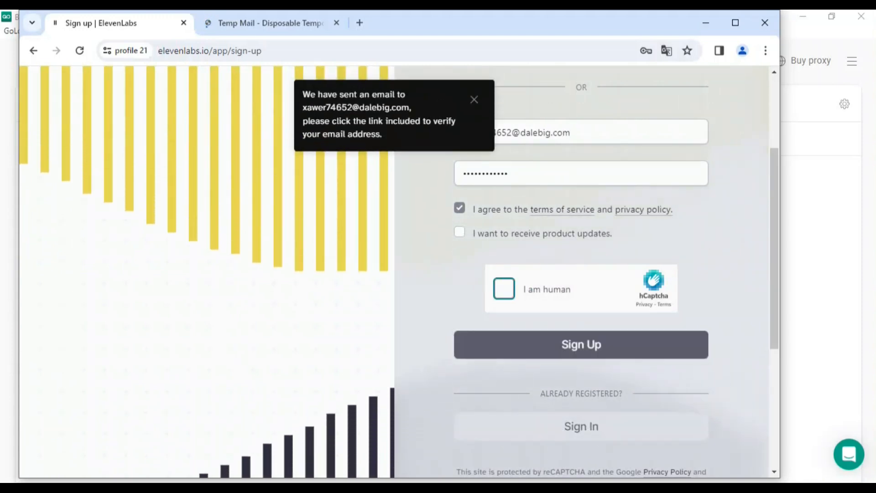
left_click(271, 23)
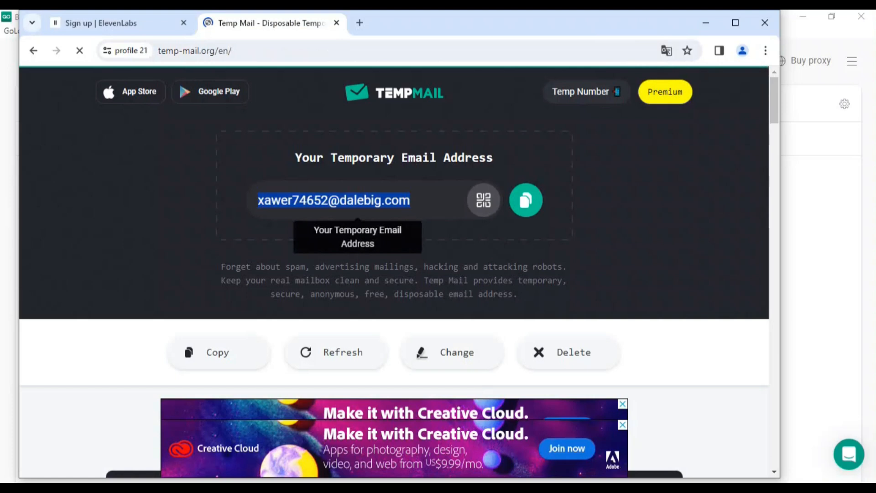
scroll("down", 3)
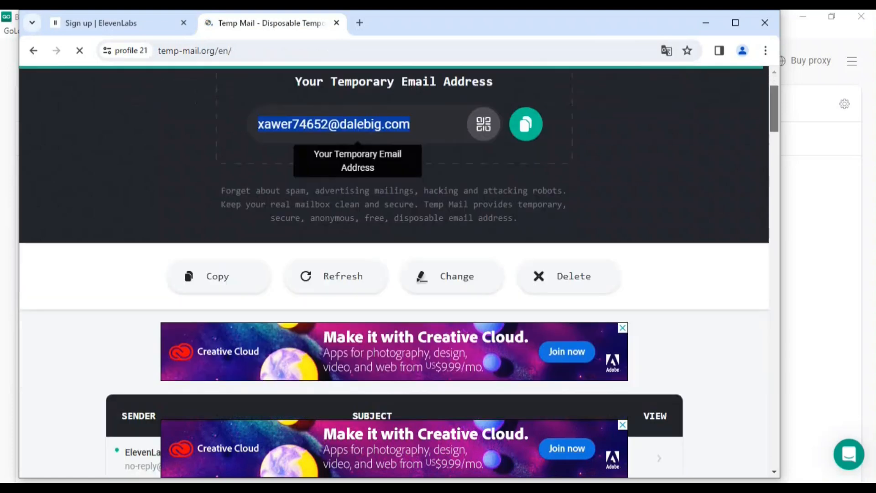
scroll("down", 3)
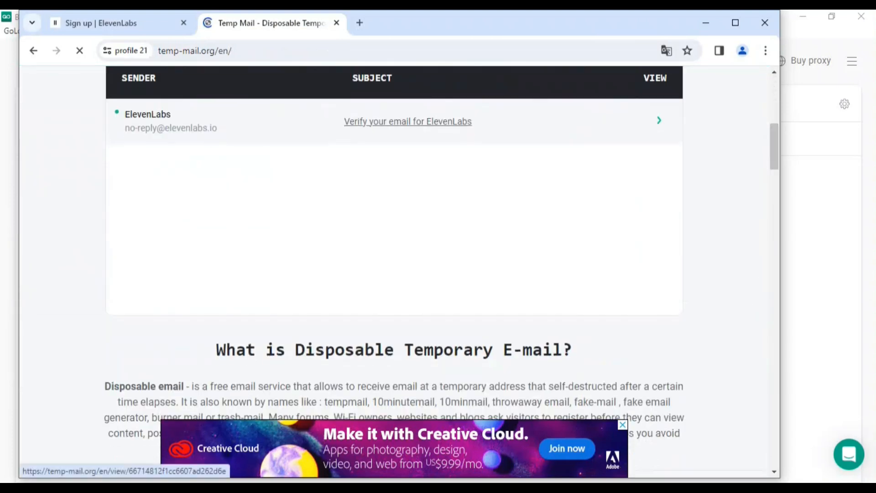
left_click(407, 121)
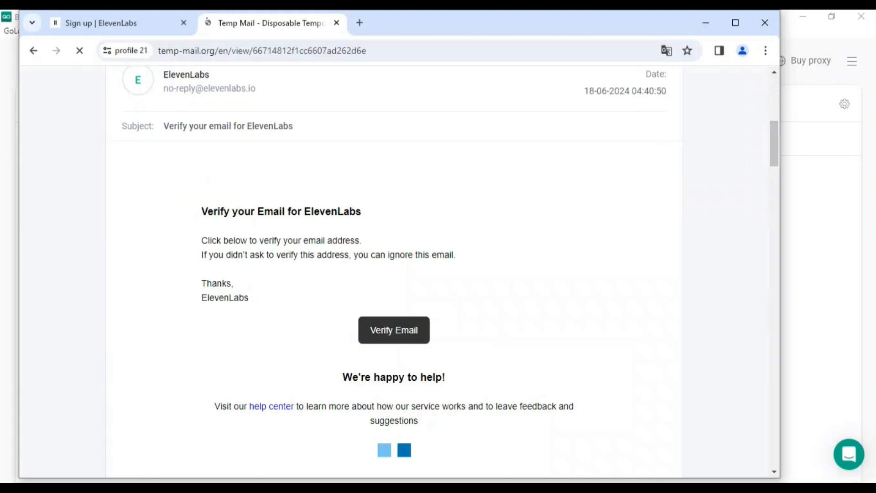
left_click(394, 330)
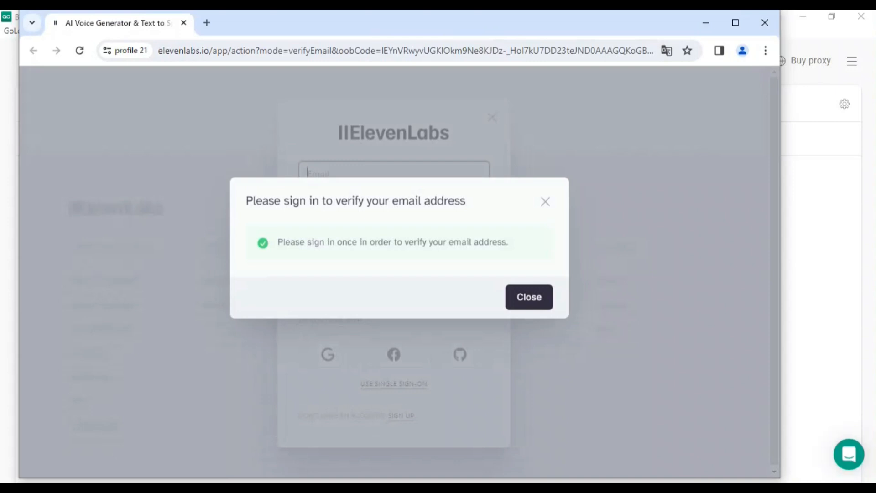
left_click(528, 296)
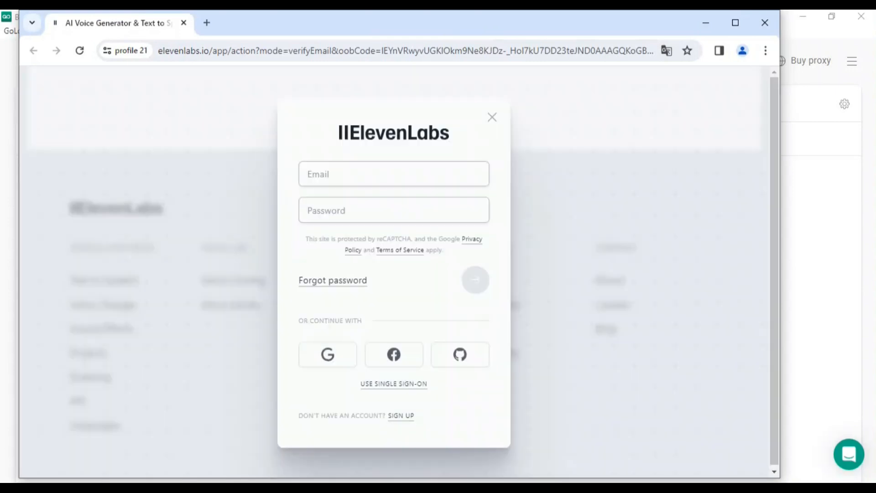
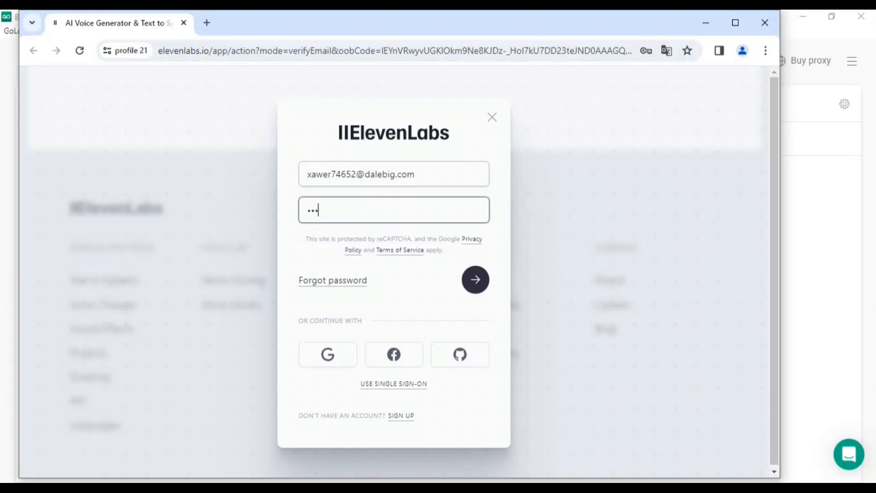
type("password")
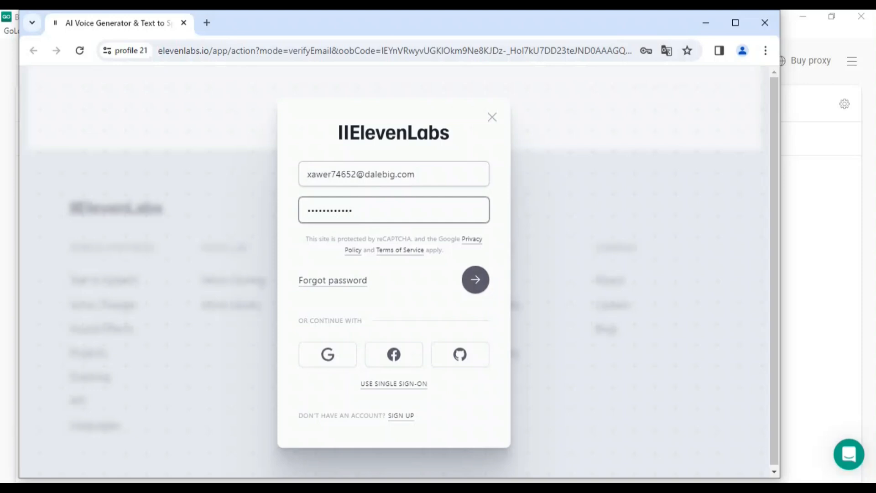
left_click(475, 279)
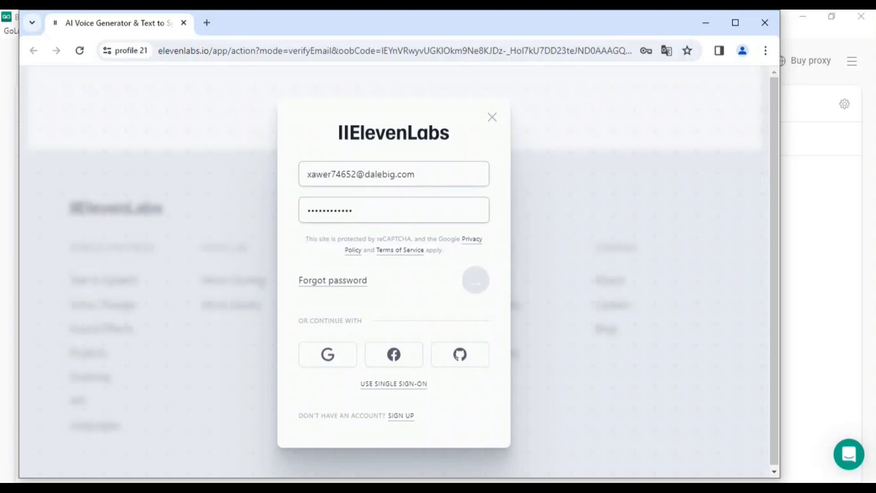
left_click(475, 279)
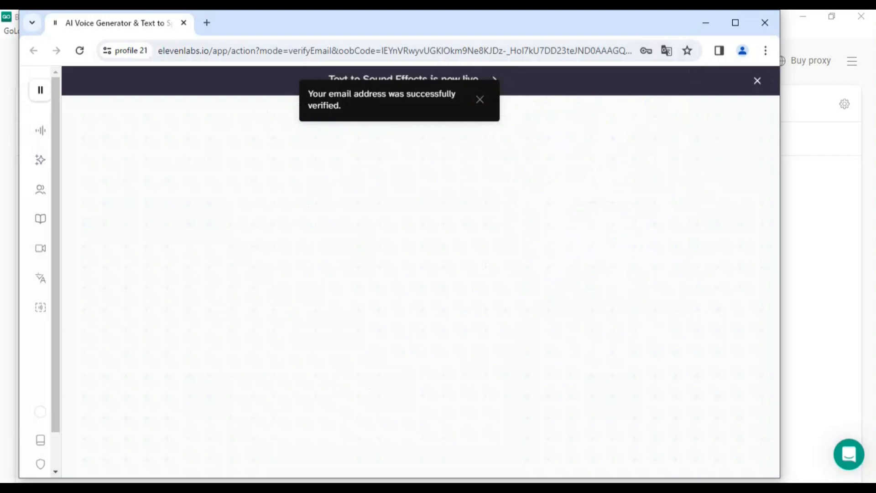
left_click(480, 100)
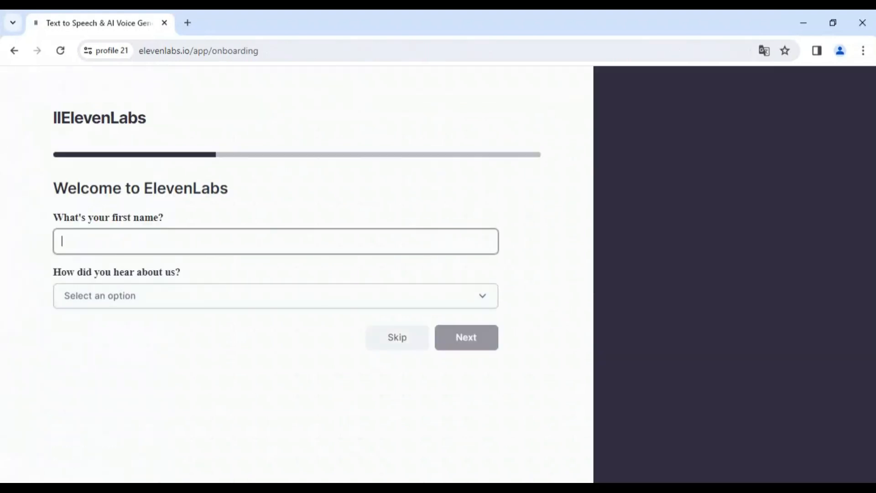
mouse_move(396, 337)
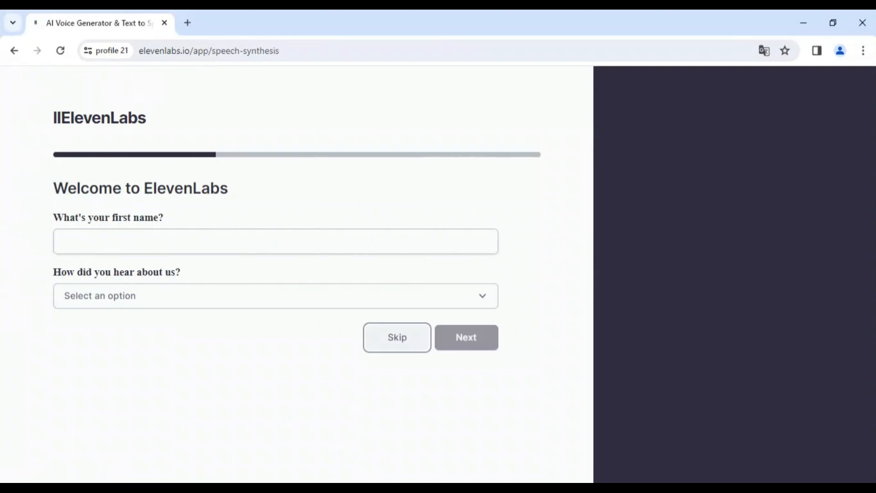
Step: Skip the 'Welcome to ElevenLabs' questionnaire to reach Speech Synthesis
left_click(397, 337)
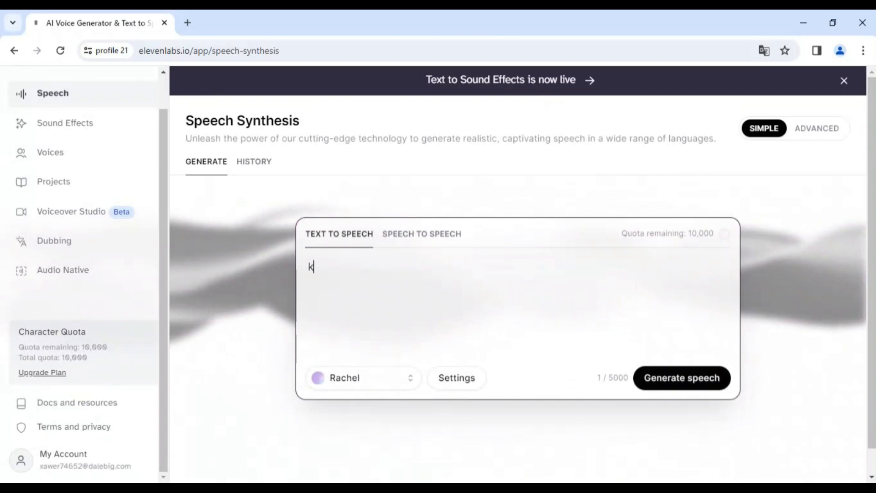
Step: Enter test text 'bhhbkjnjnjnojnojnjnjn', mute system audio, and generate speech in the Rachel voice
type("bhhbkjnjnjnojnojnjnjnjnojnj")
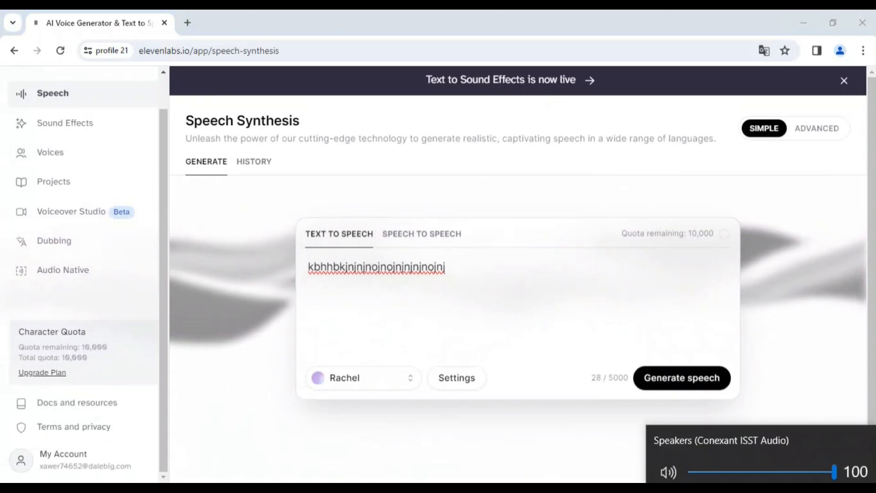
left_click(668, 472)
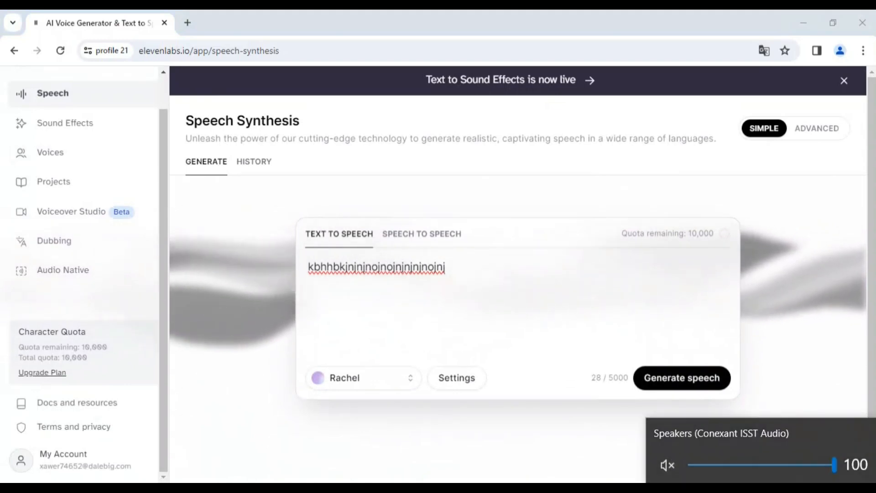
left_click(681, 377)
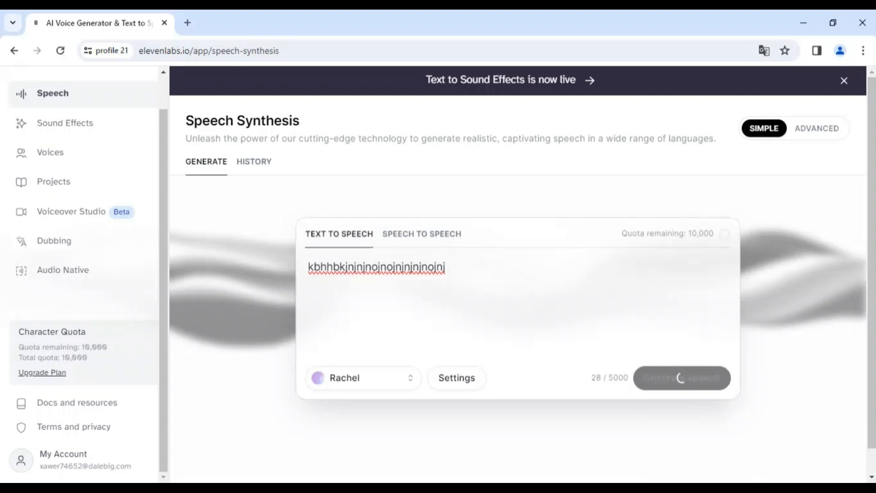
left_click(681, 377)
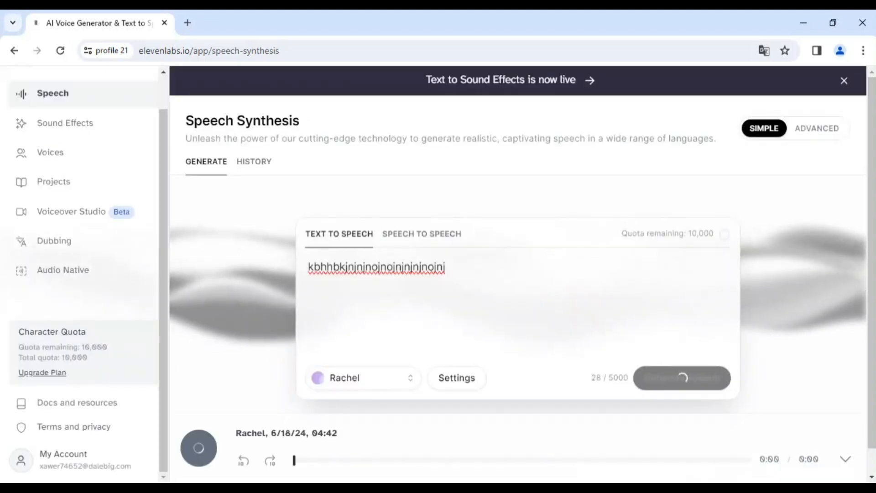
left_click(682, 378)
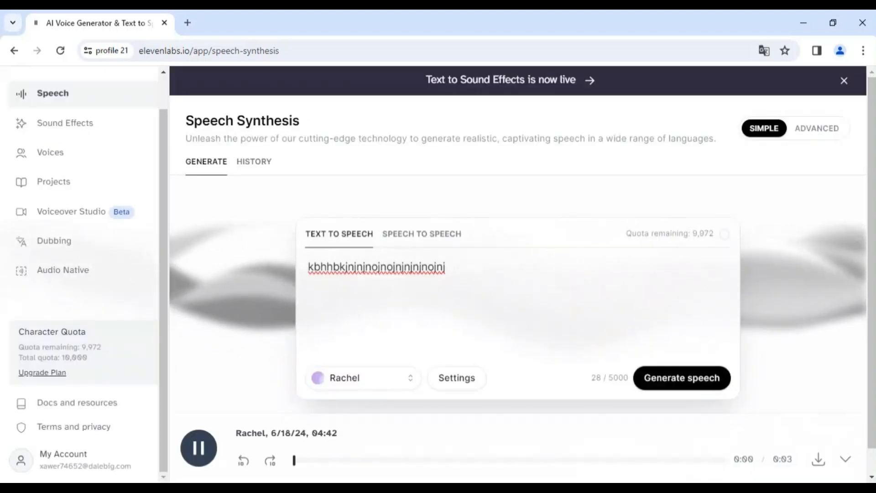